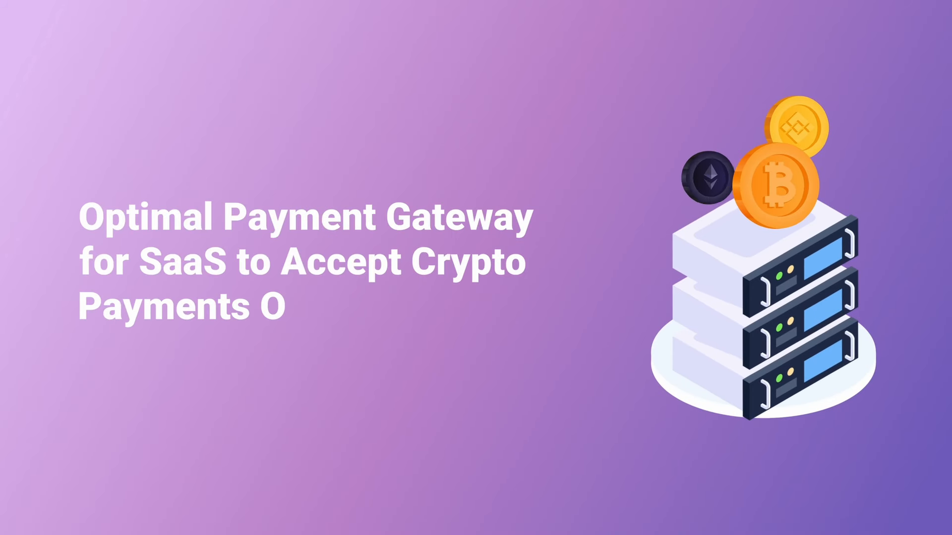
type("nline")
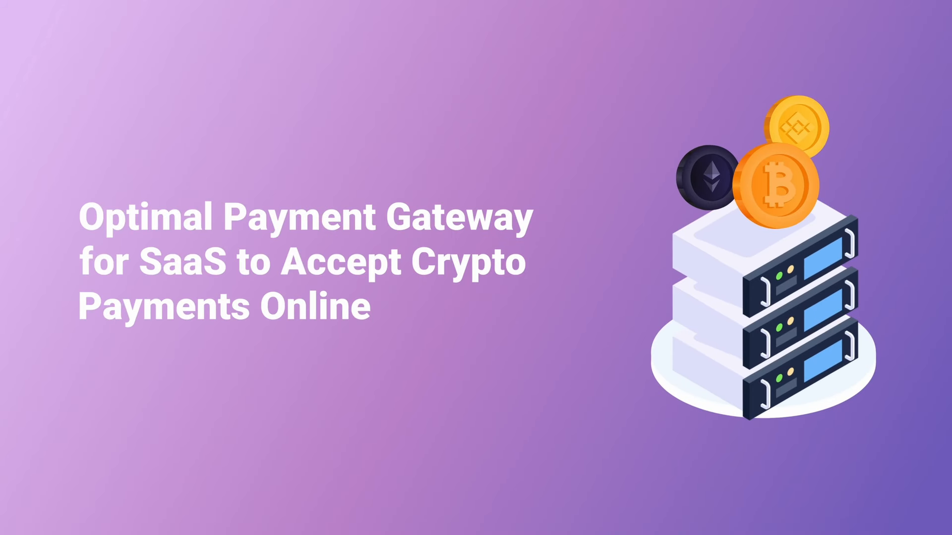